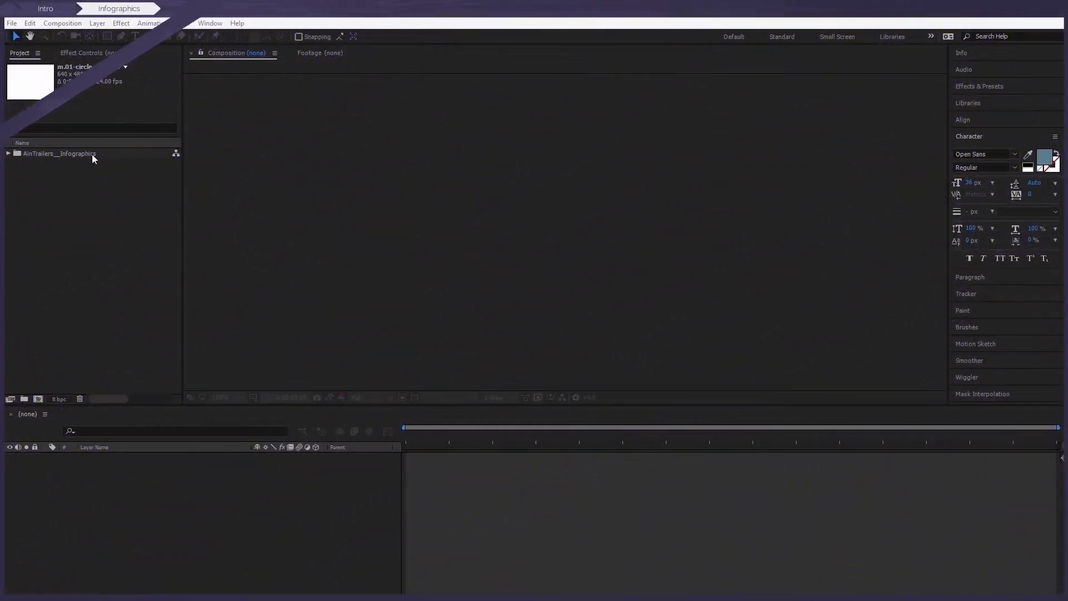
Expand AinTrailers__Infographics and 01-single__infographics, then select the s.01-circle-1 composition
click(7, 153)
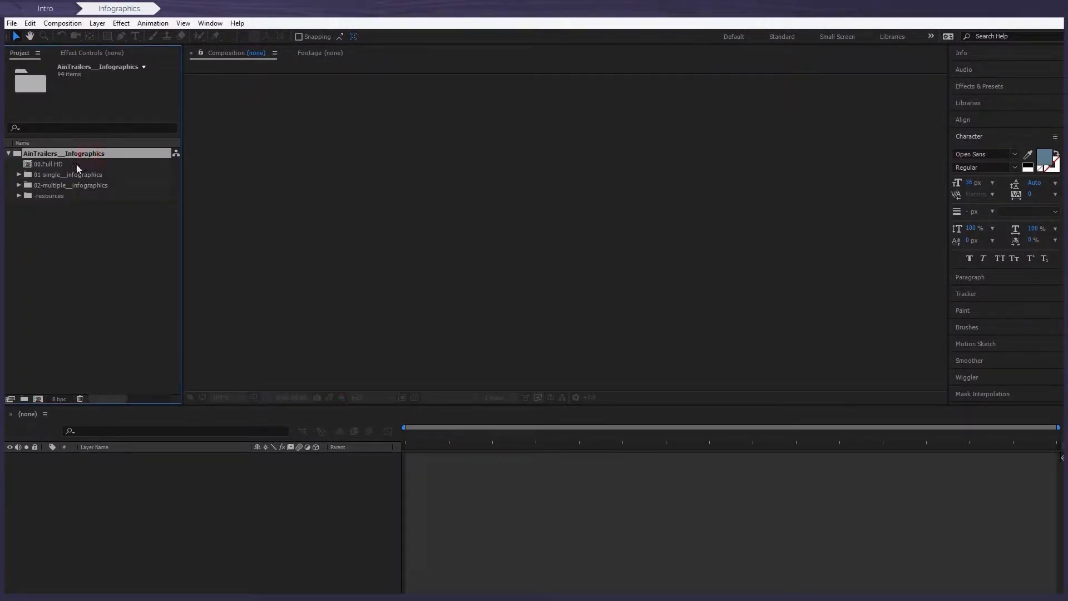
click(75, 185)
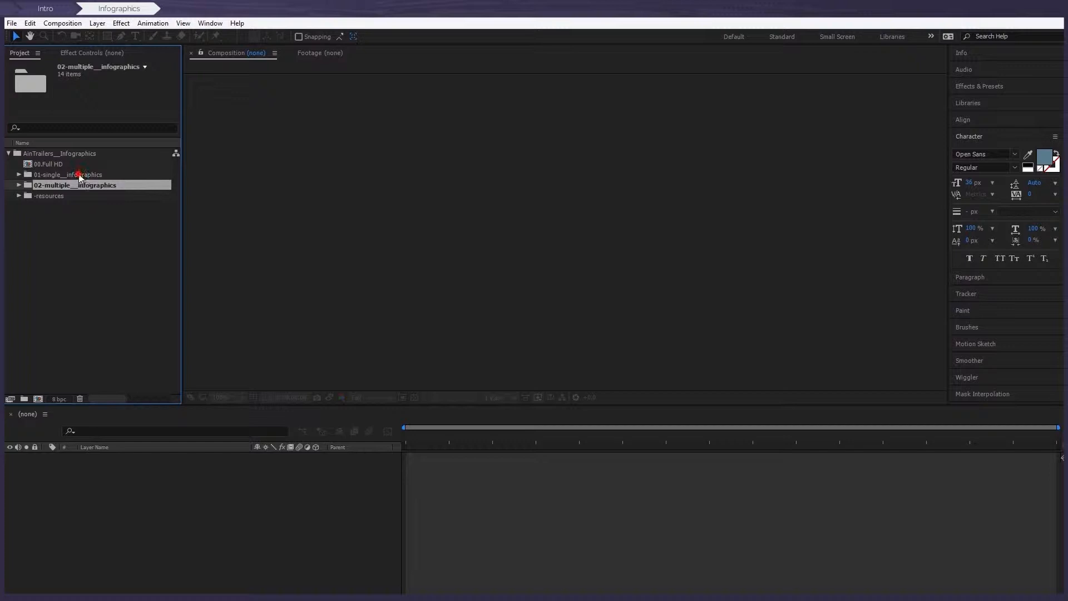
click(19, 174)
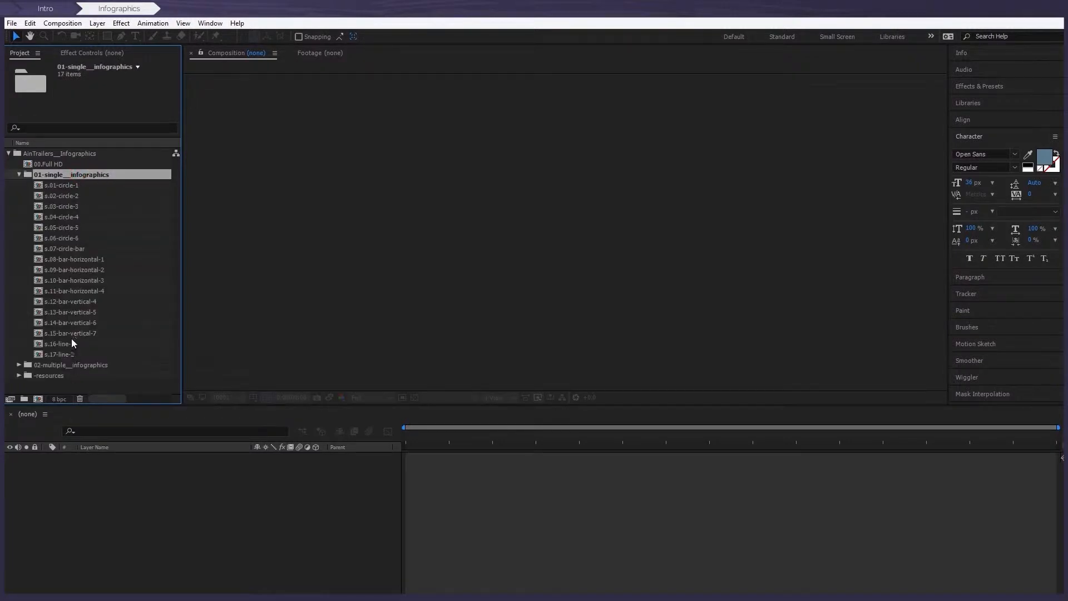
mouse_move(68, 187)
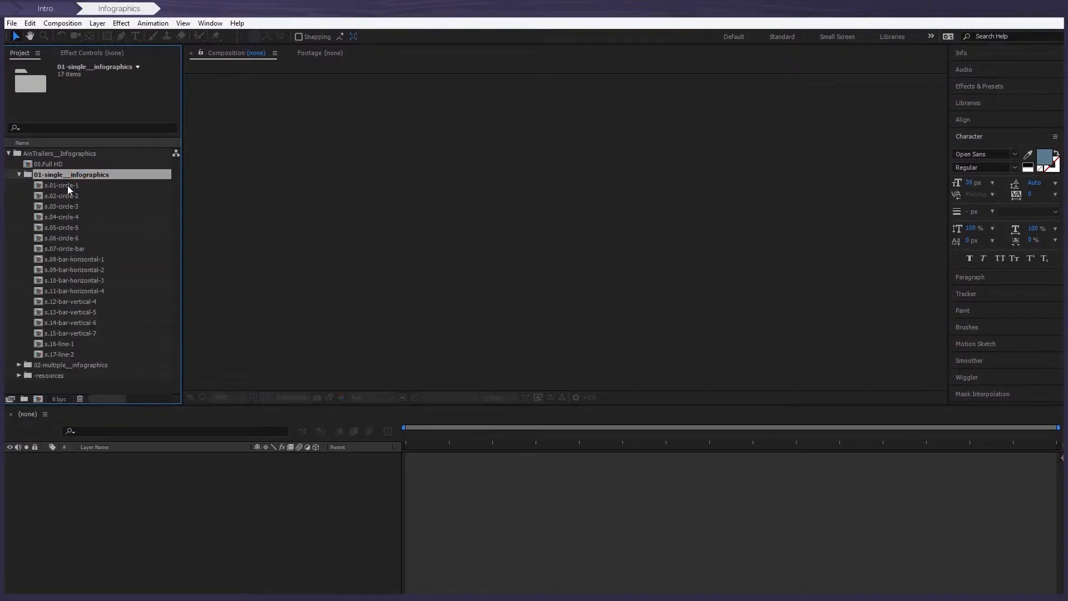
click(61, 185)
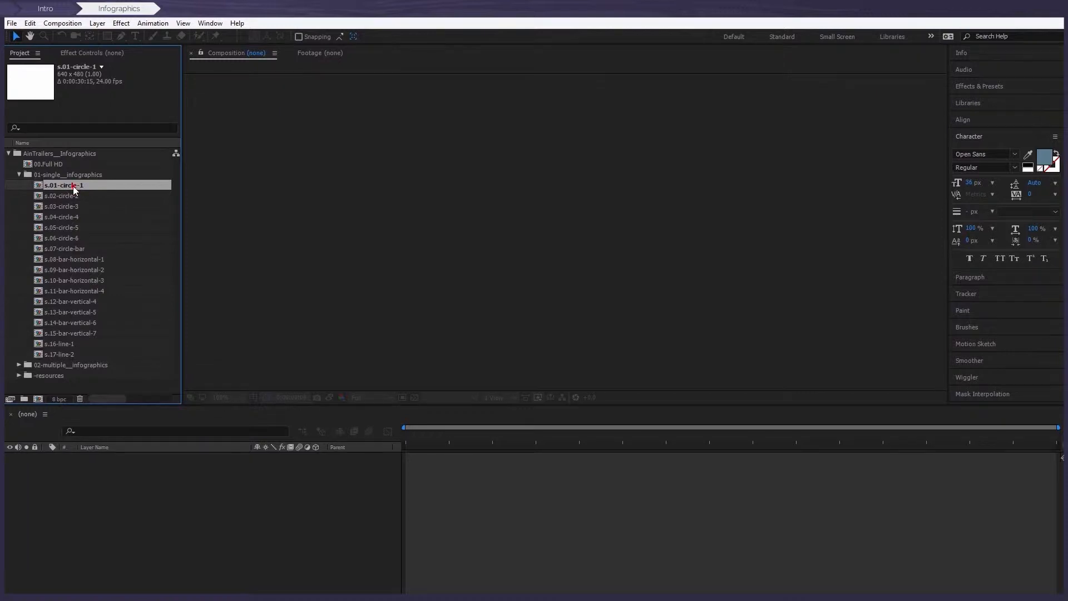
Open s.01-circle-1 showing the green arc and Organic Search label in viewer and timeline
double_click(64, 184)
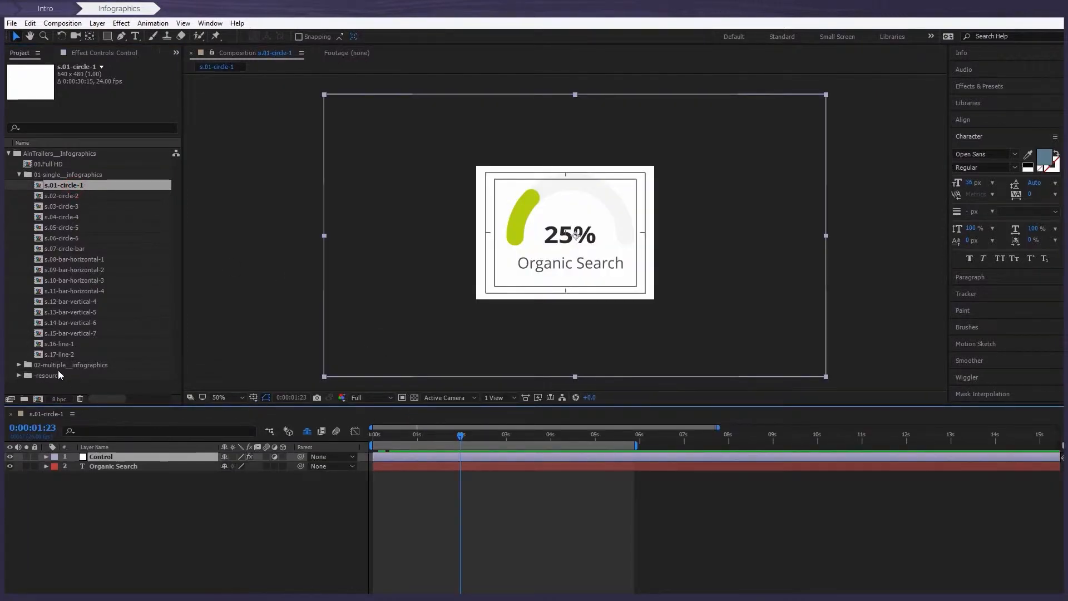
click(75, 364)
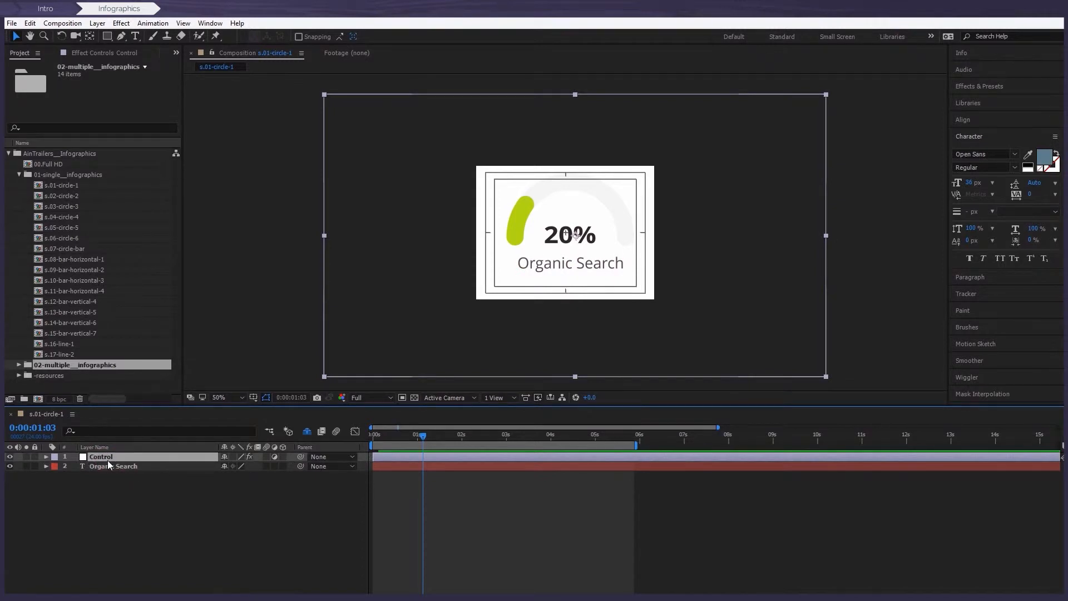
mouse_move(513, 228)
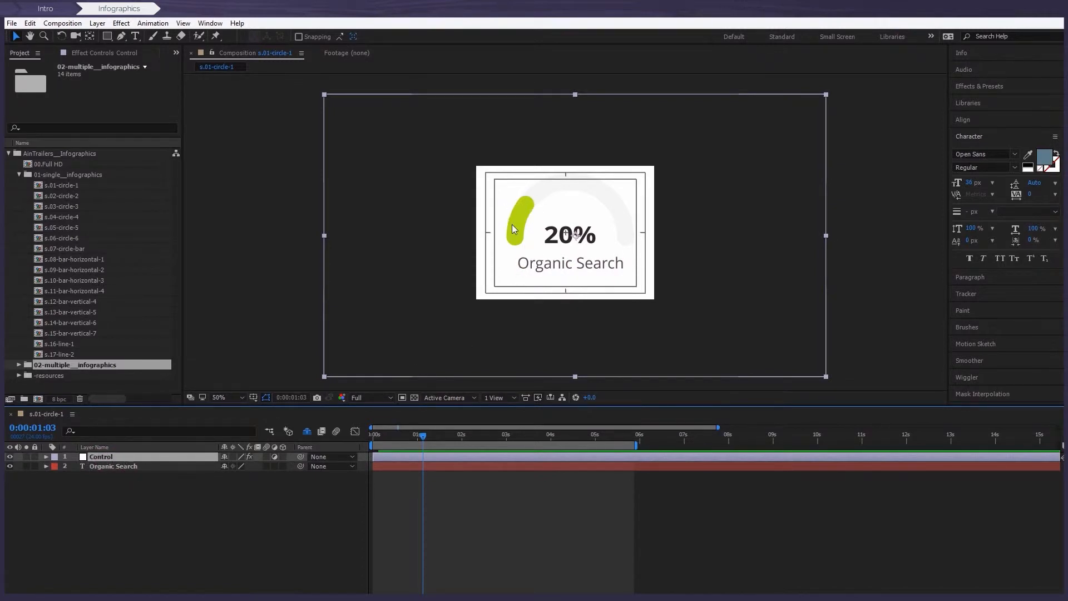
mouse_move(499, 243)
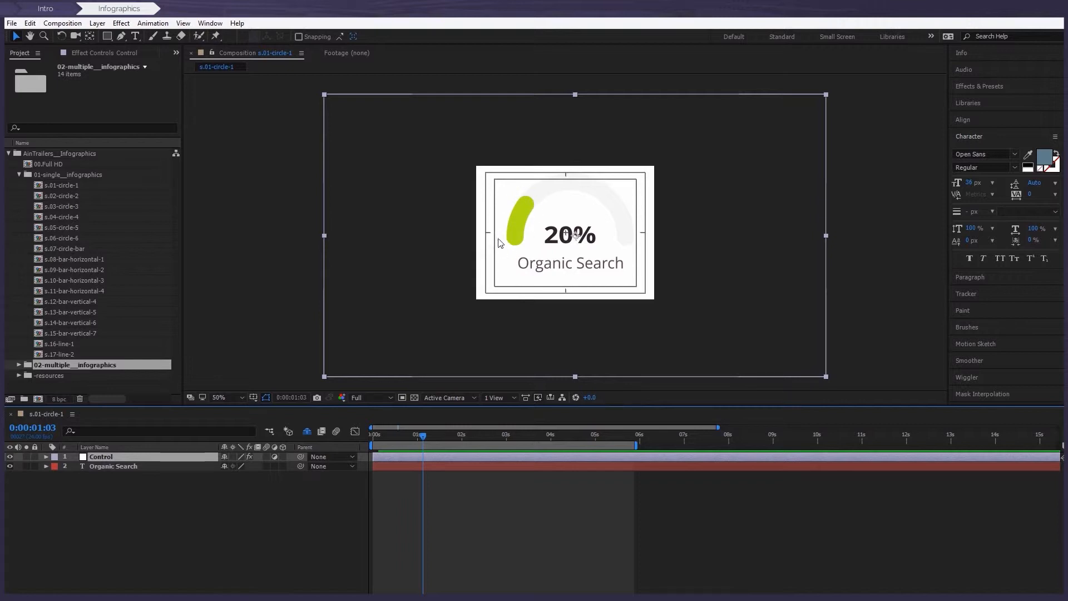
mouse_move(516, 234)
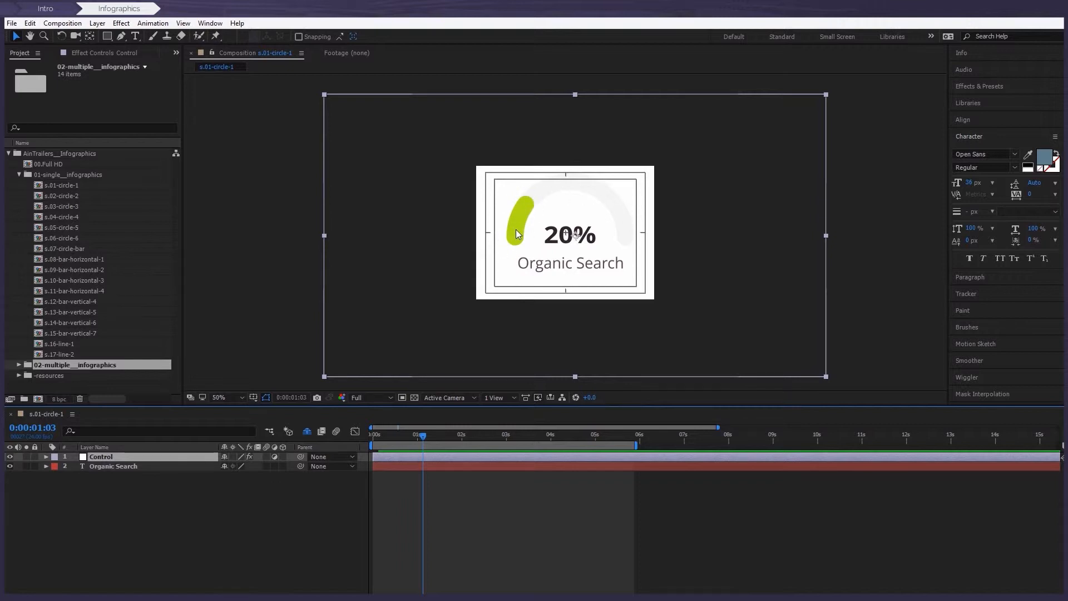
Change the Color circle-1 swatch on the Control layer from lime green to magenta
click(406, 443)
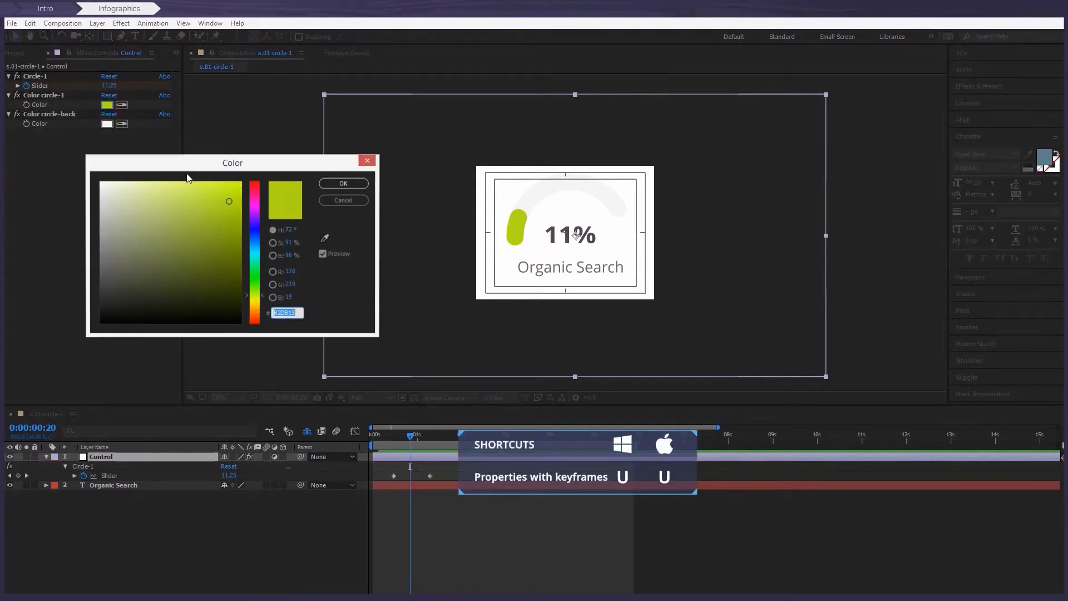
click(254, 204)
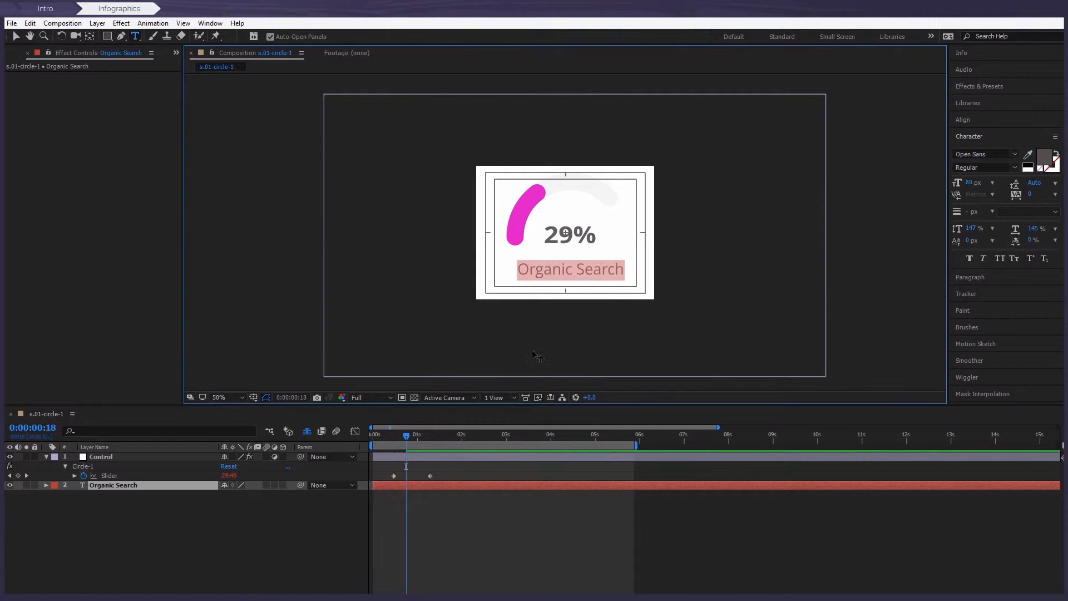
mouse_move(534, 310)
text(Ai)
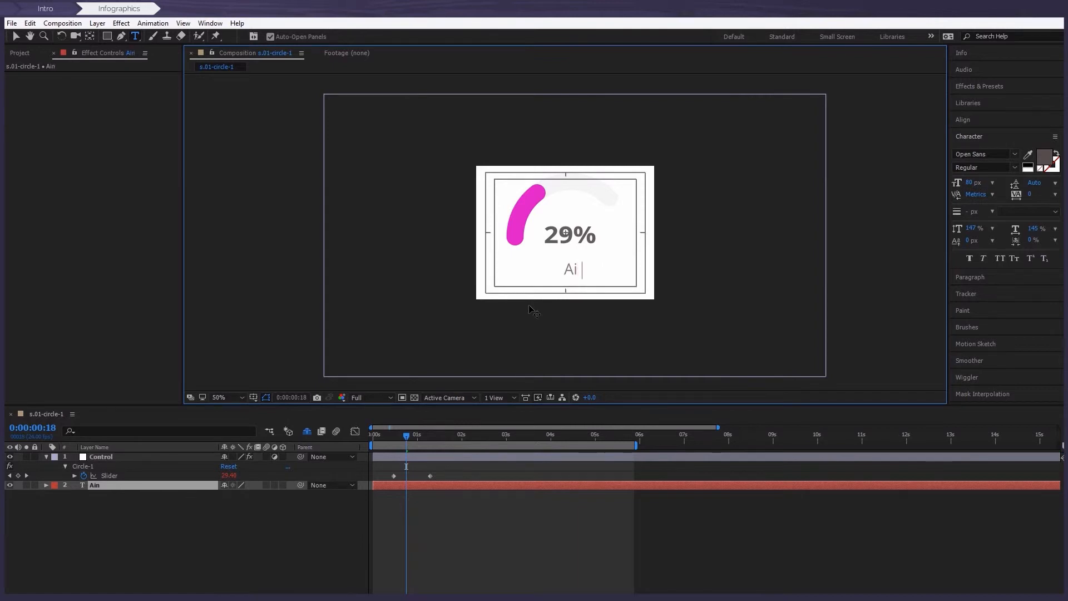
Replace the Organic Search label with 'Ainforce' and set the Circle-1 Slider to 75
text(nforce)
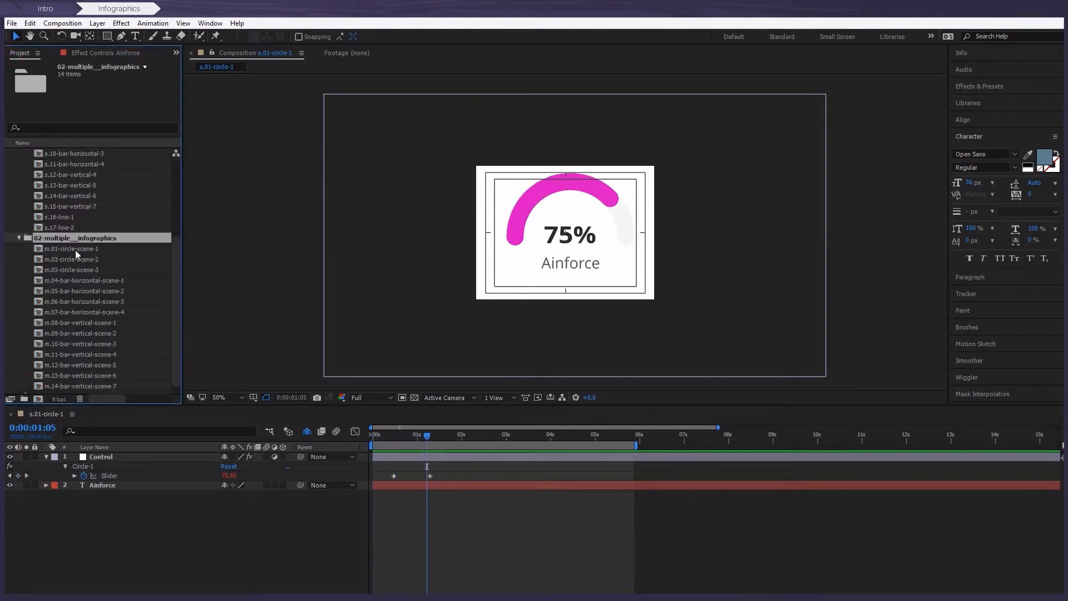
Open m.01-circle-scene-1 Traffic Sources scene and select its Control layer
double_click(72, 249)
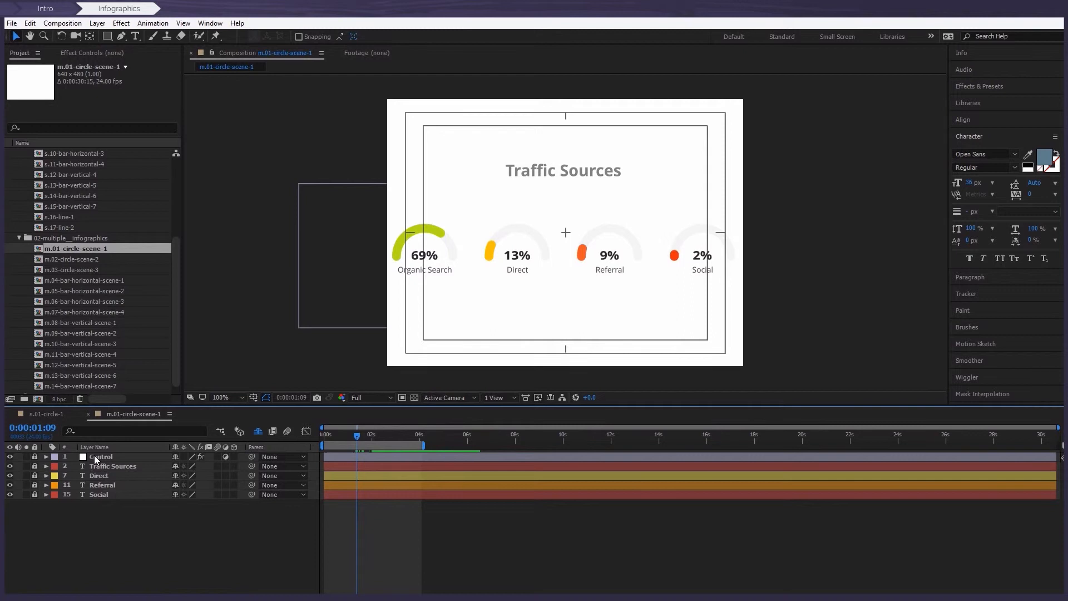
click(101, 456)
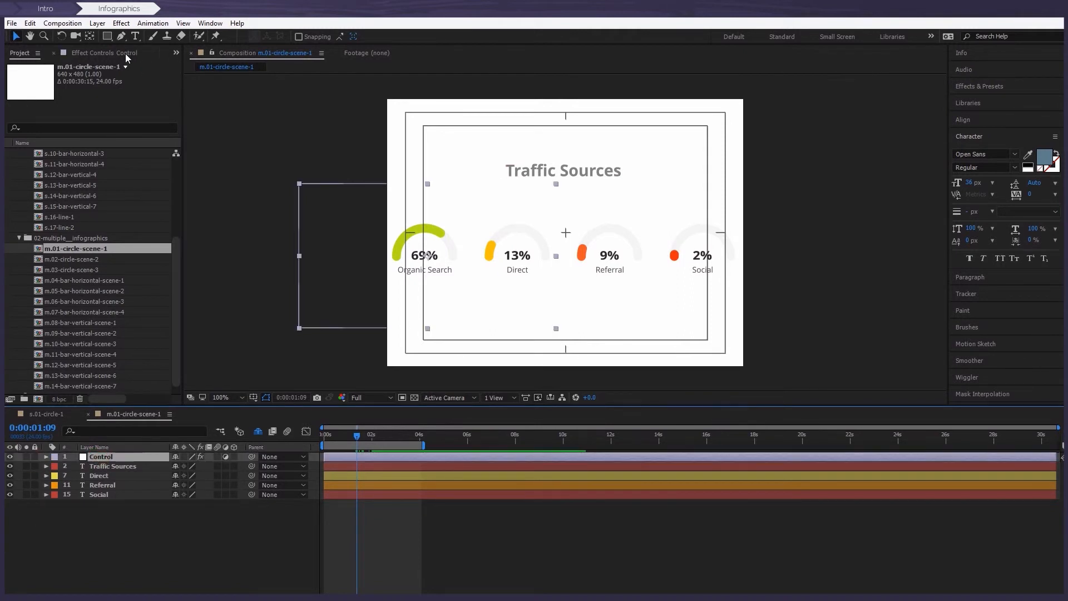